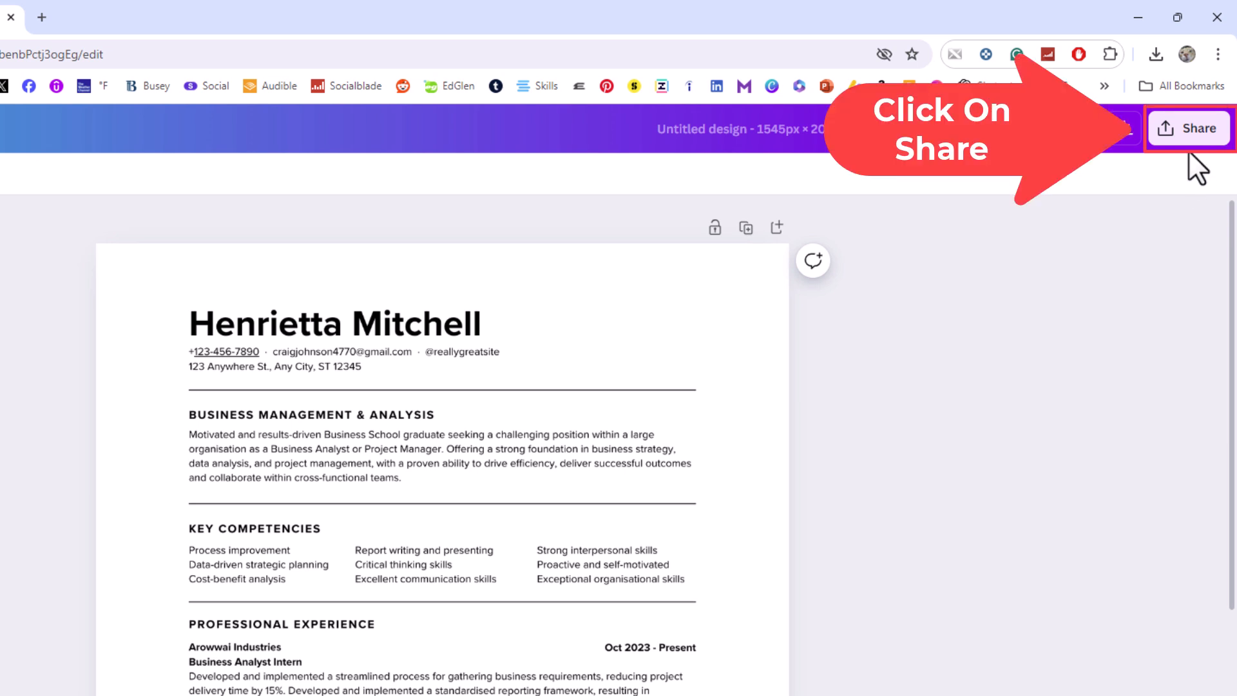
Step: Bring up the Share options for the resume design
{"action": "left_click", "coordinate": [1188, 129]}
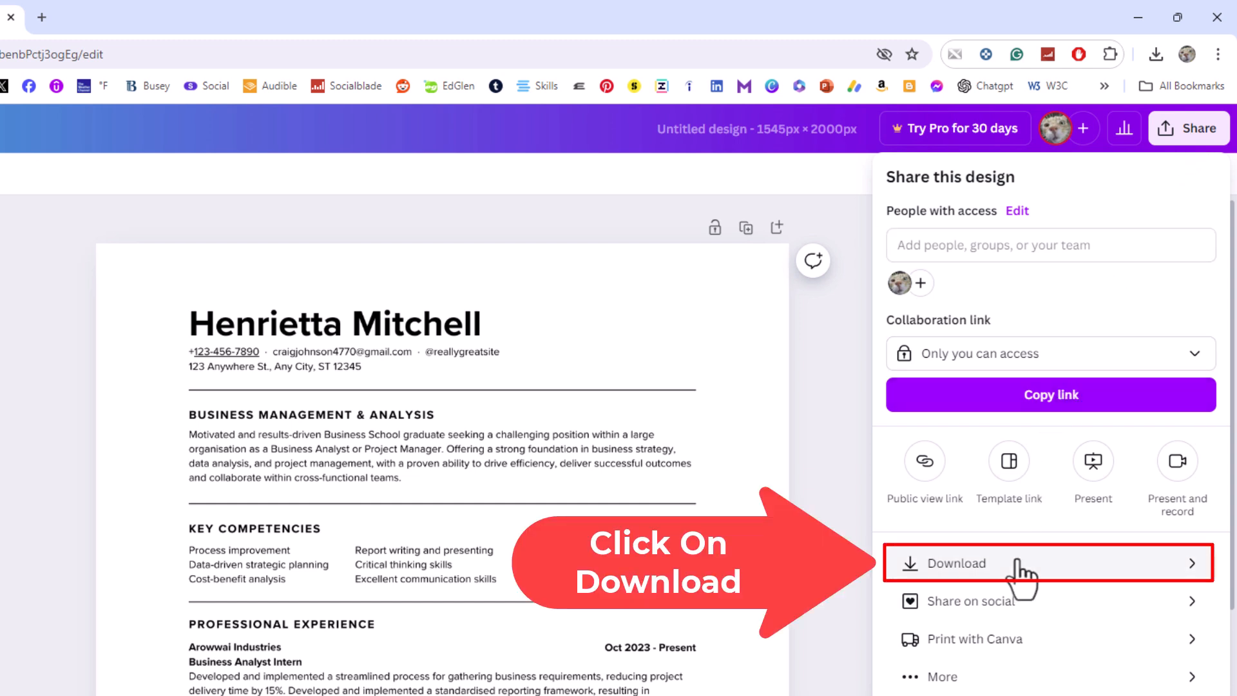
Step: Reach the Download settings and expand the File type list (PNG currently chosen)
{"action": "left_click", "coordinate": [953, 563]}
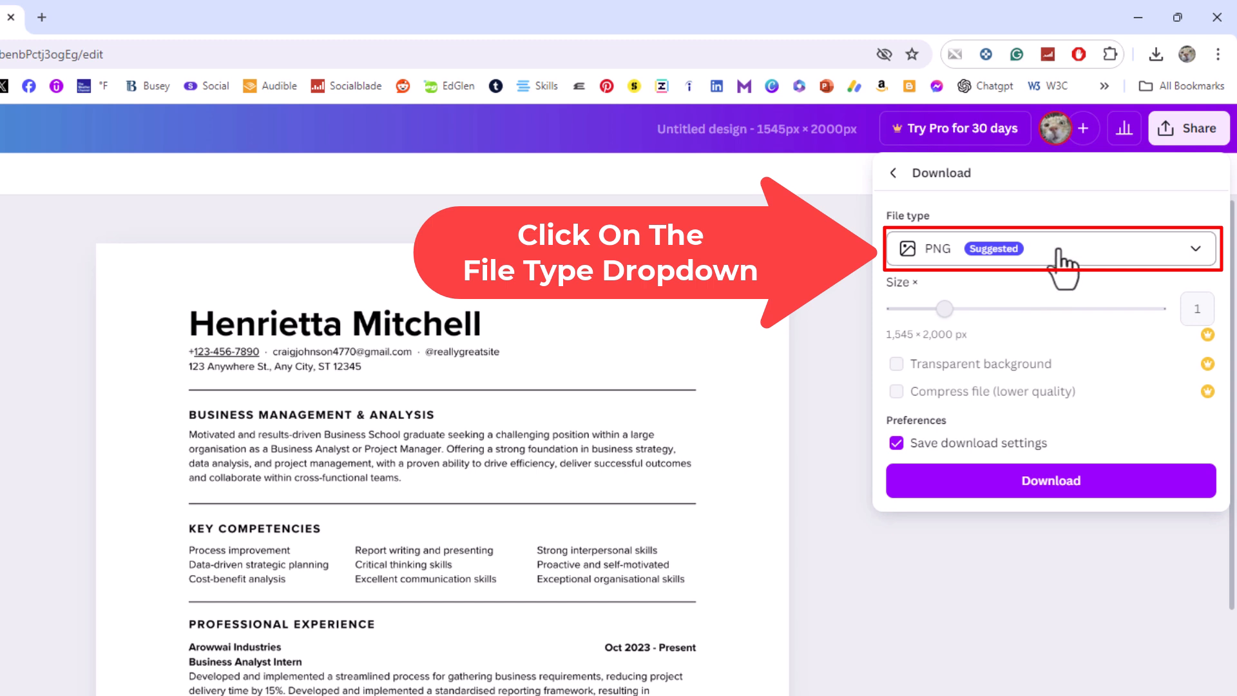
{"action": "left_click", "coordinate": [1049, 248]}
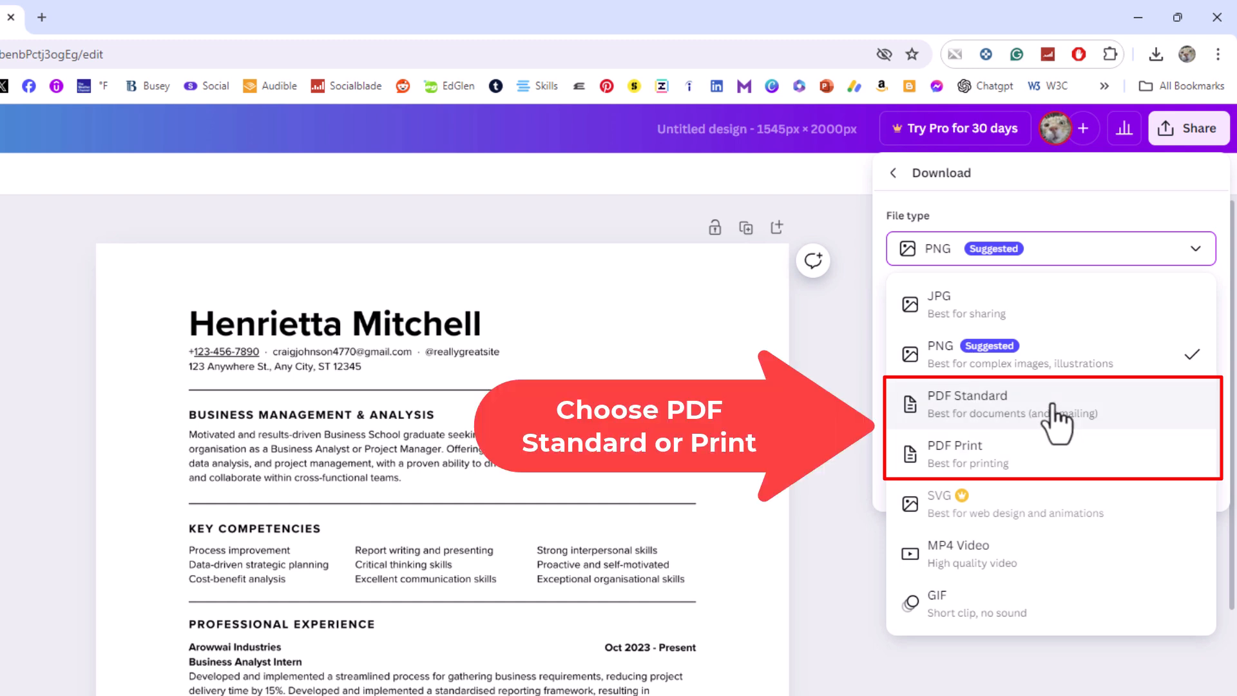
Step: Download the resume with PDF Standard as the file type
{"action": "left_click", "coordinate": [968, 404]}
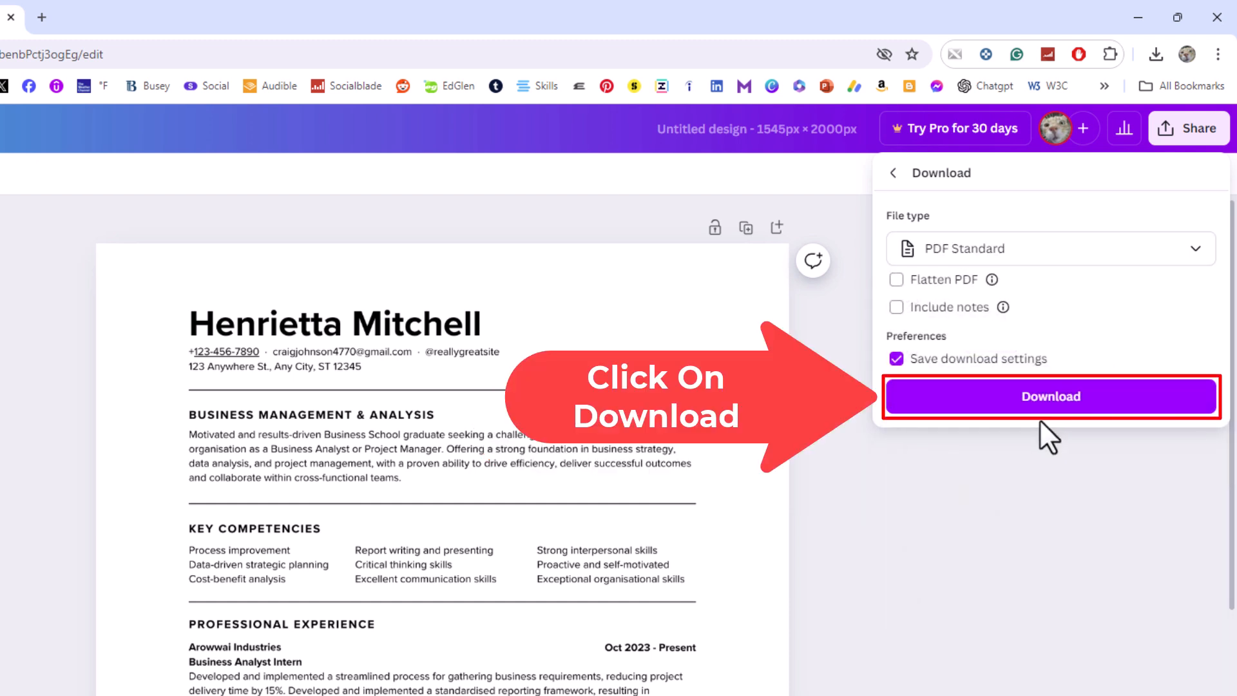
{"action": "left_click", "coordinate": [1051, 396]}
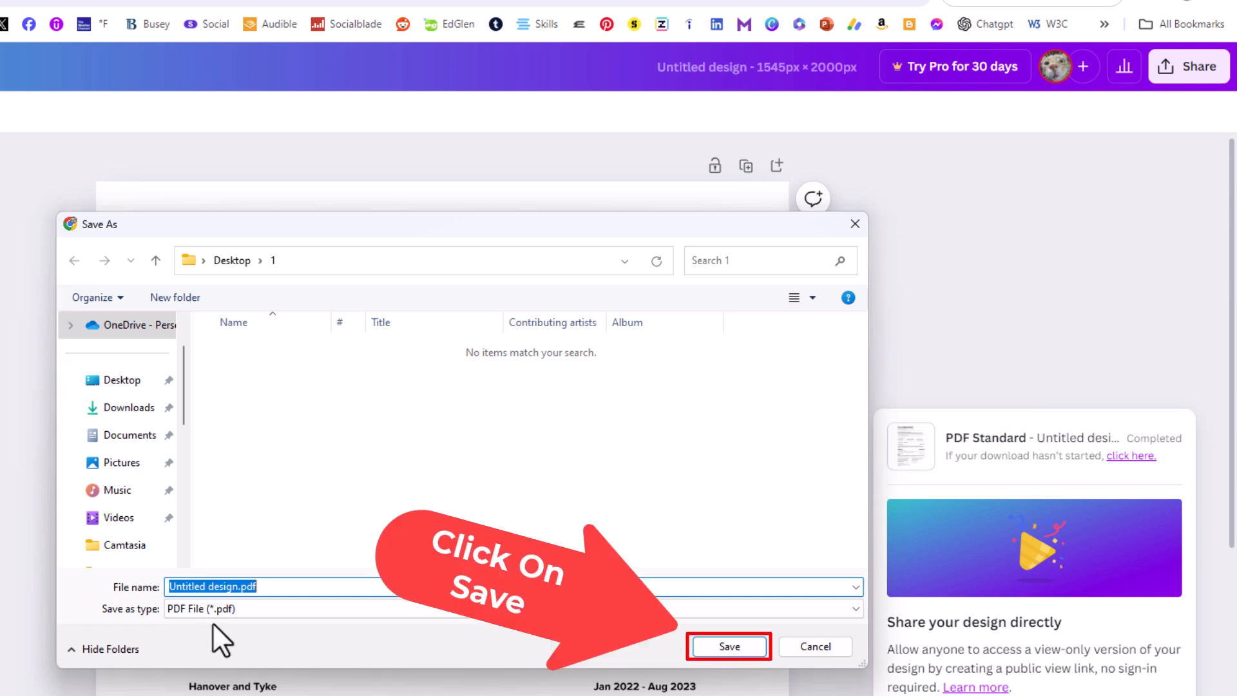
Step: Save the PDF as 'Untitled design.pdf' in the Desktop > 1 folder
{"action": "left_click", "coordinate": [727, 646]}
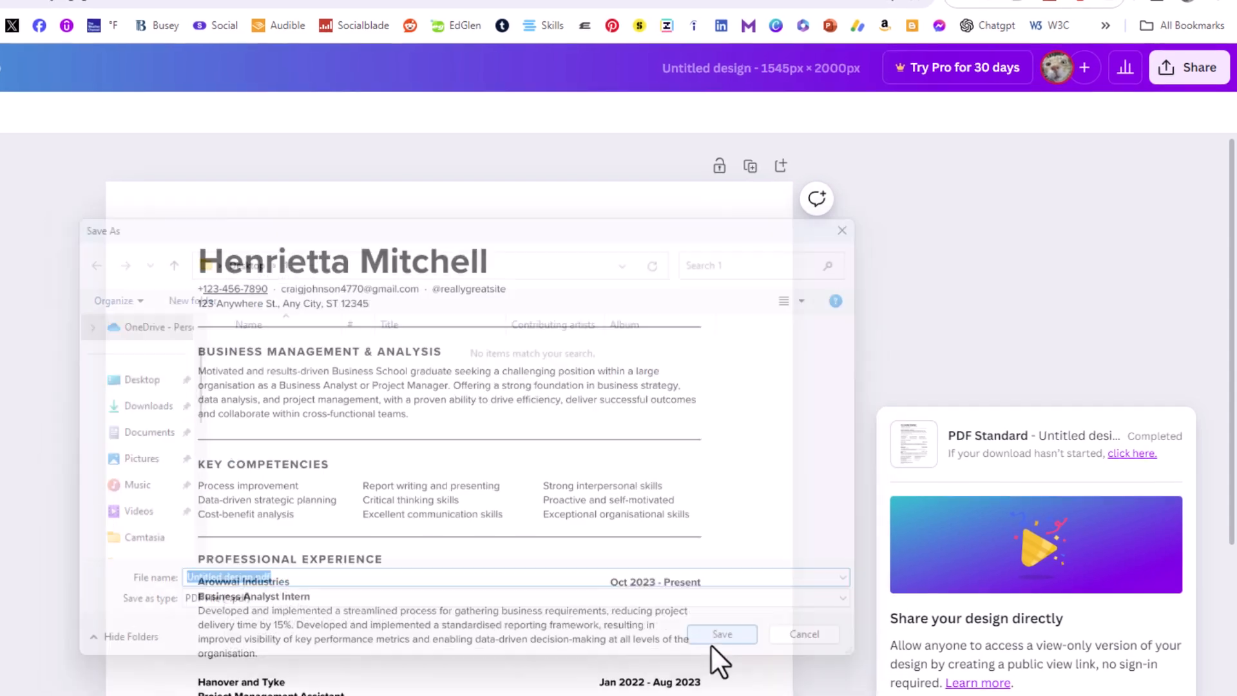
{"action": "left_click", "coordinate": [721, 634]}
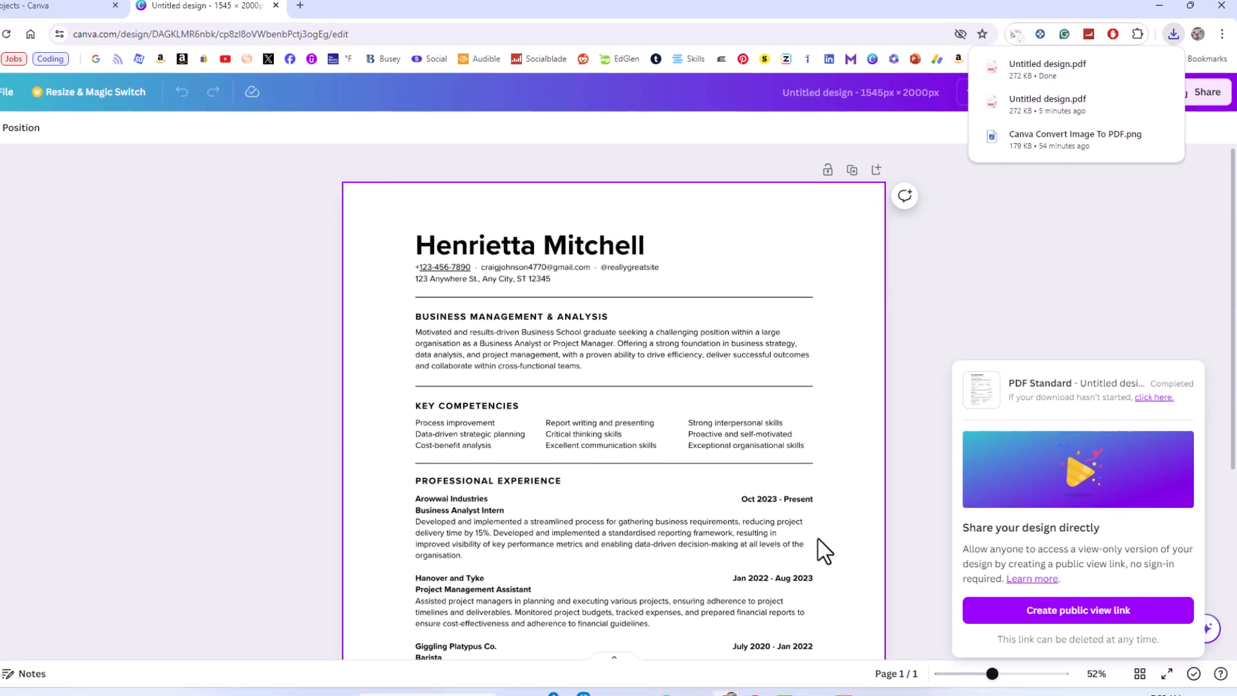